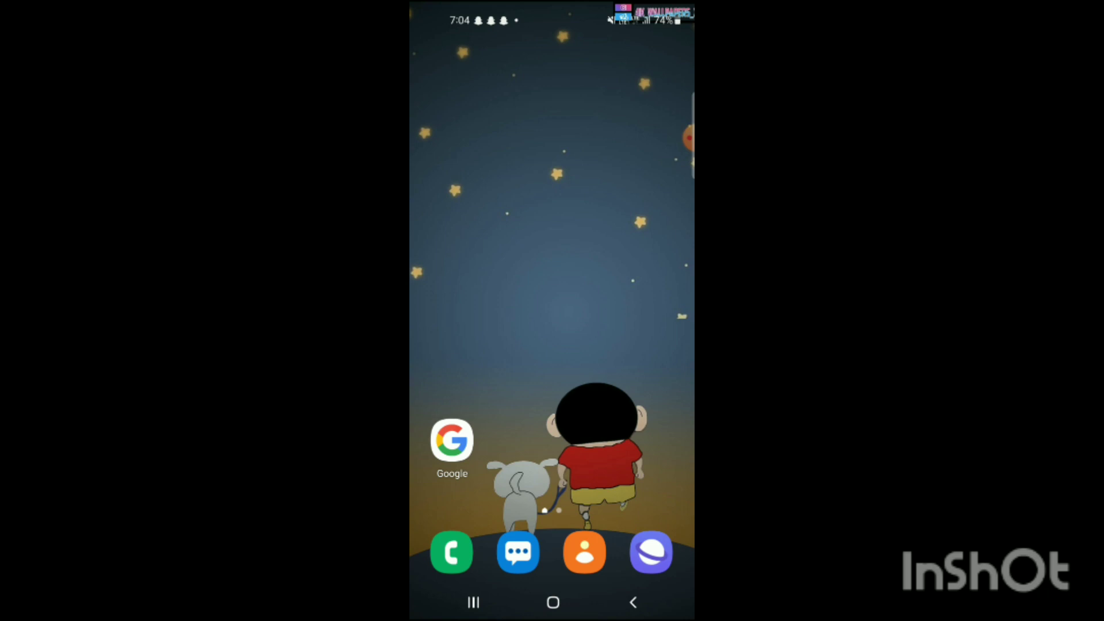
- Launch the Phone app and scroll through Call settings to review its sections
click(676, 137)
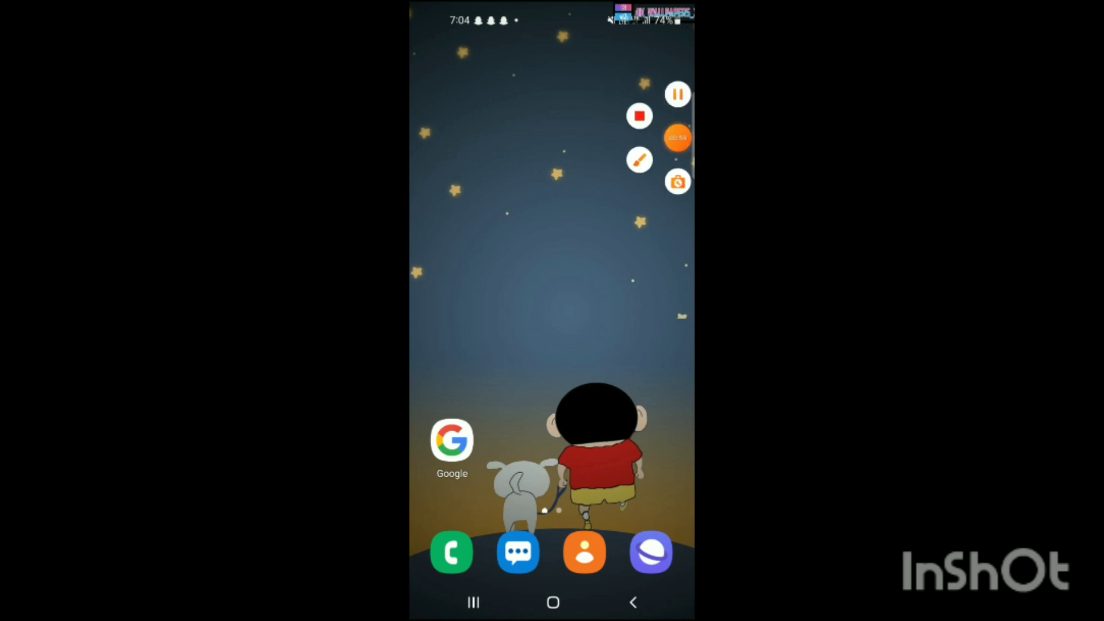
click(677, 137)
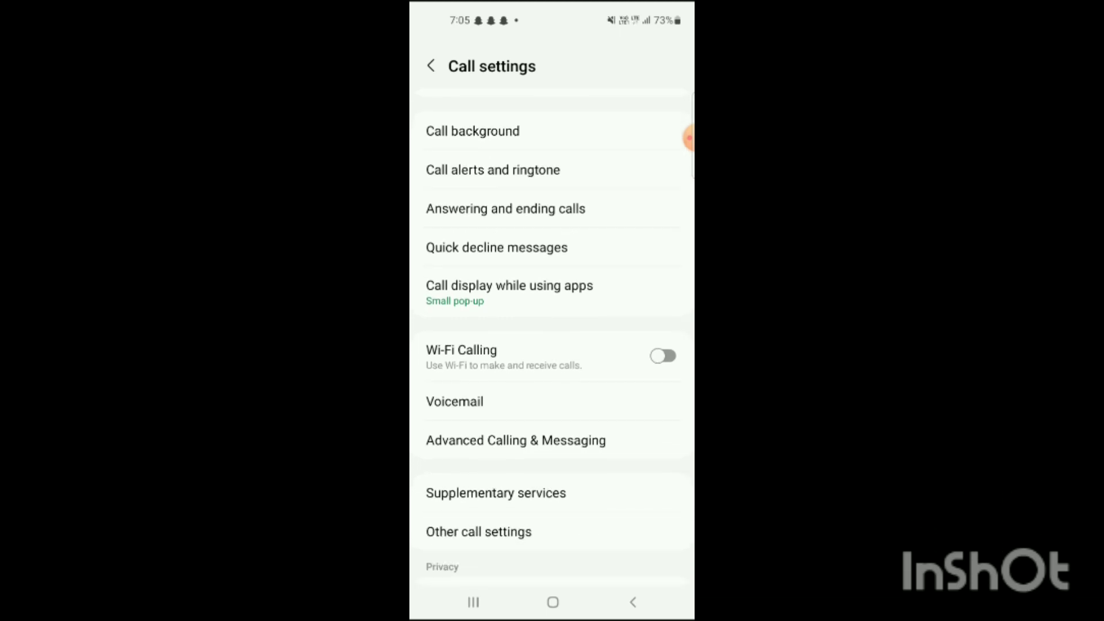
scroll(down, 3)
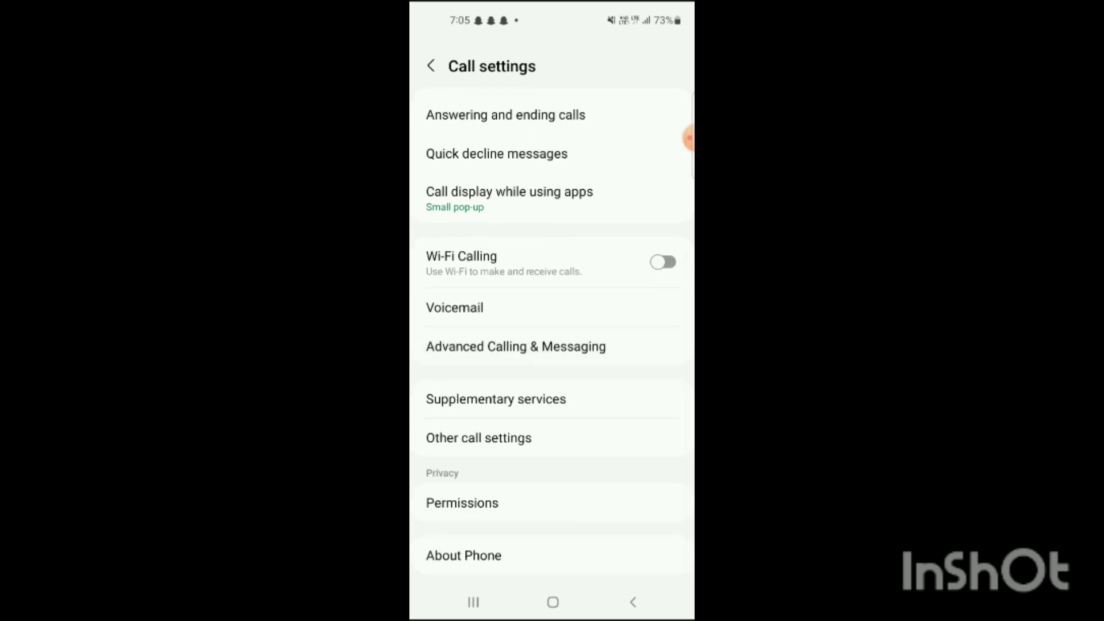
scroll(down, 3)
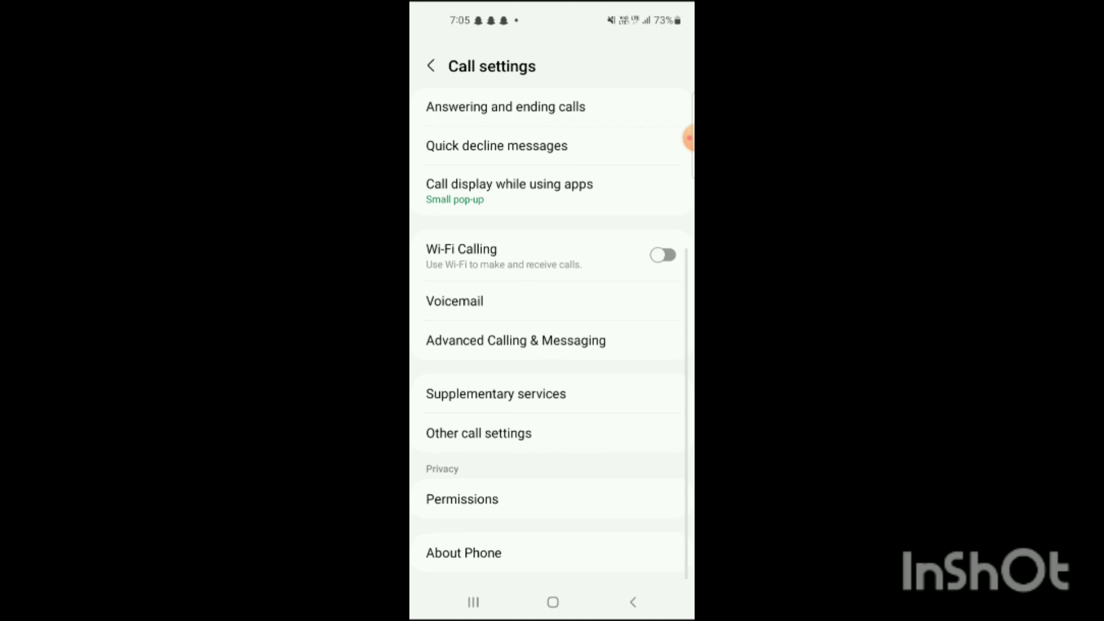
scroll(down, 3)
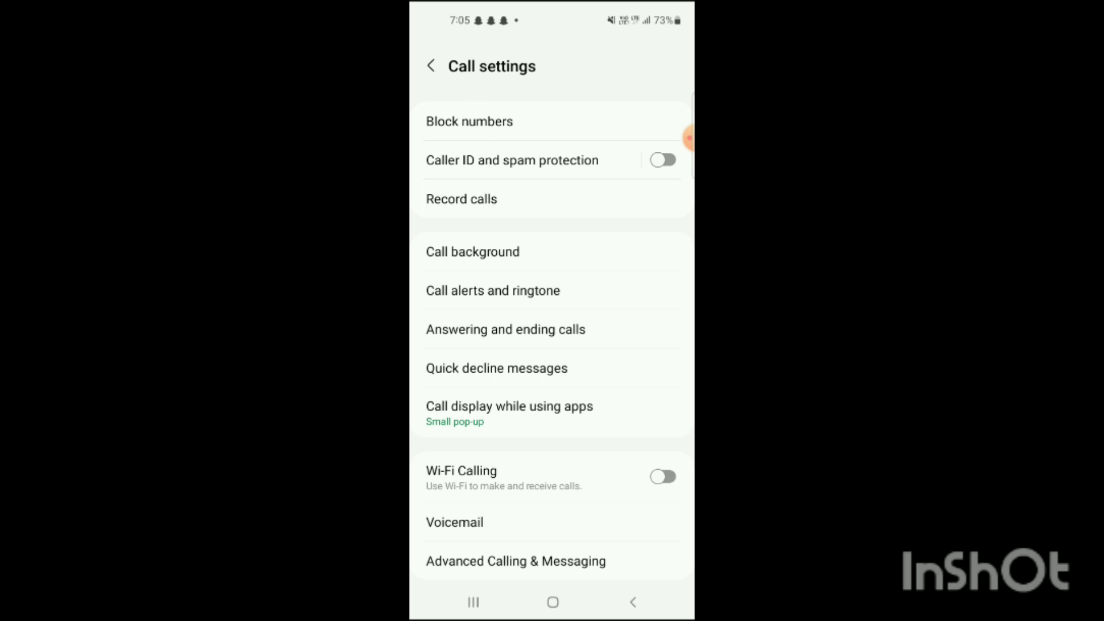
click(505, 329)
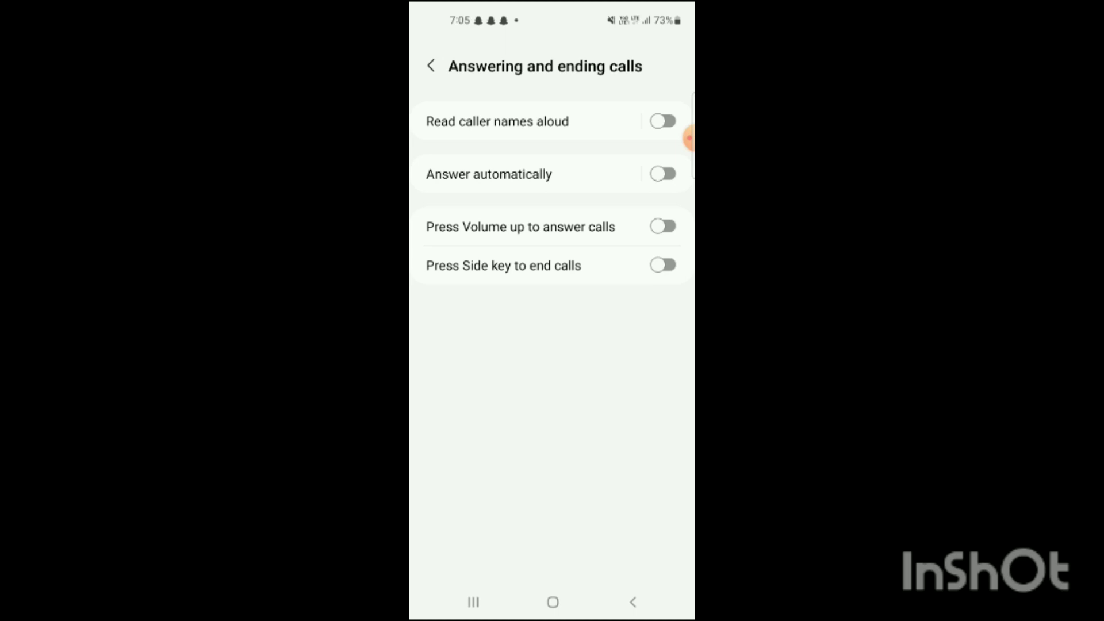
click(431, 65)
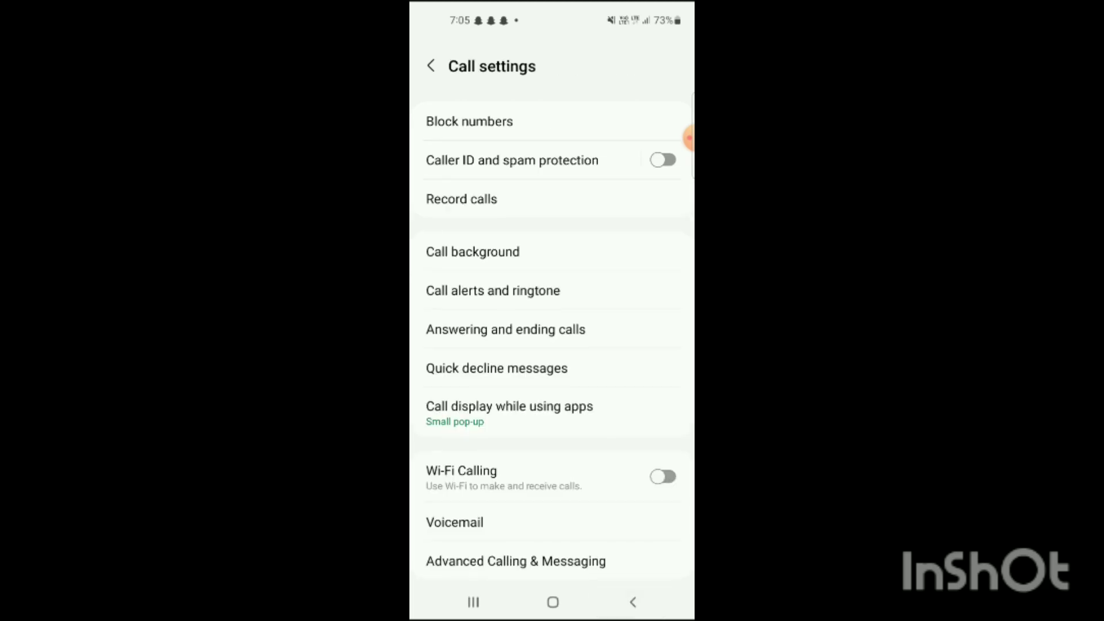
- Open Quick decline messages and focus the 'Write new message' field for typing
click(497, 368)
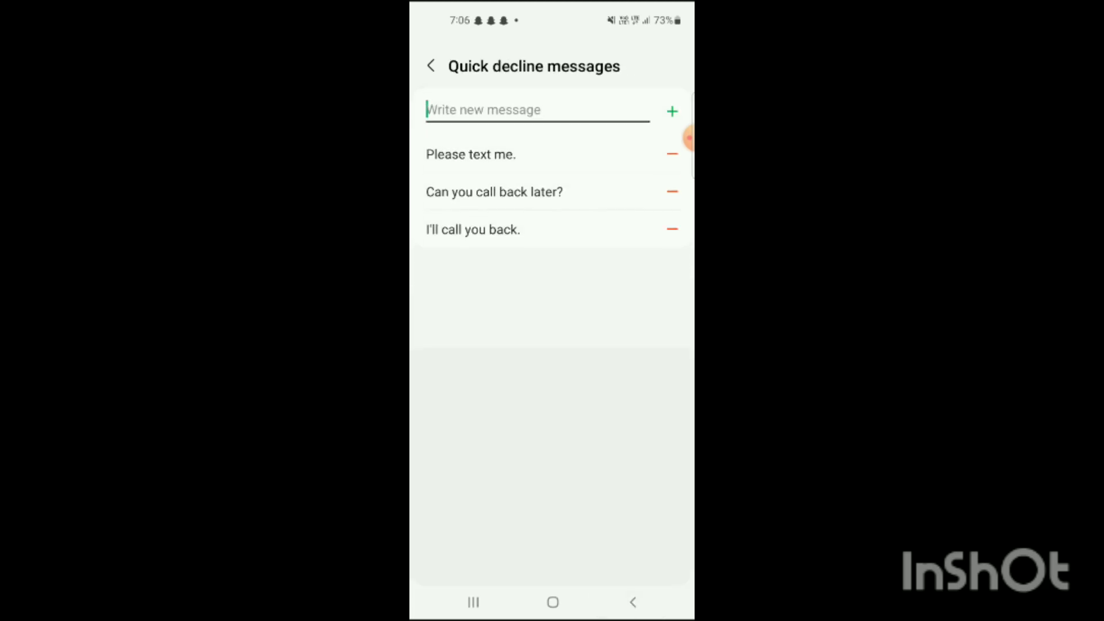
click(538, 109)
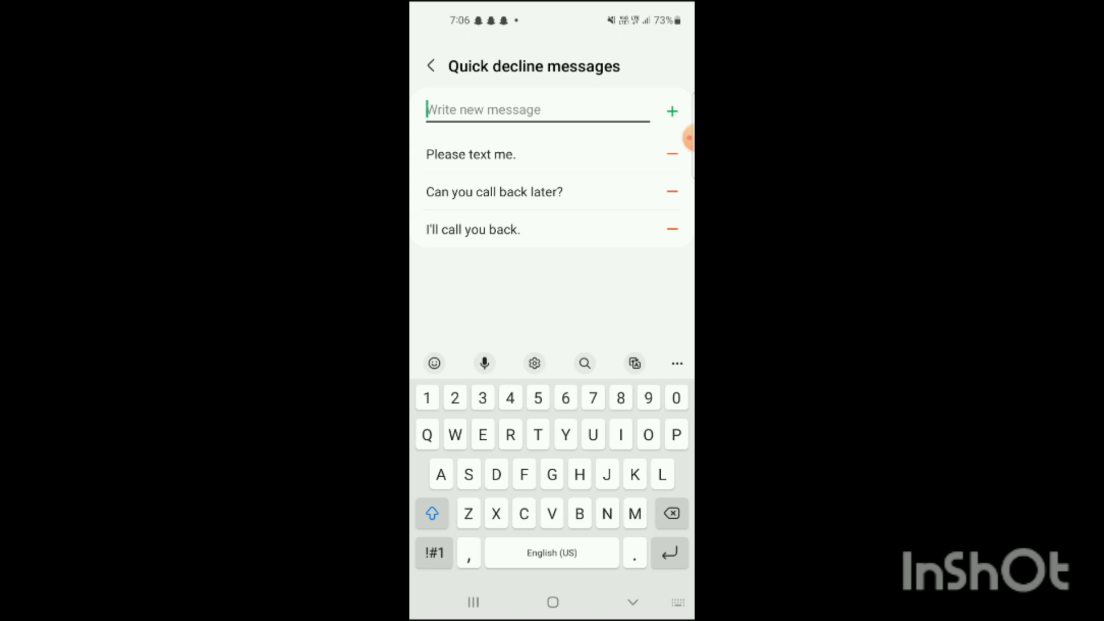